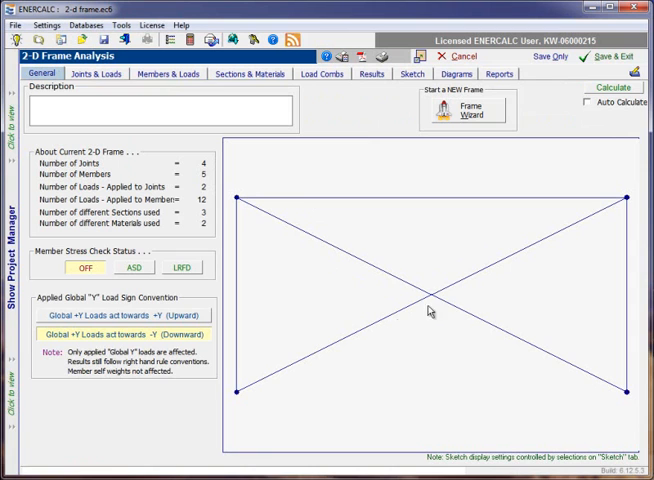
{"action": "mouse_move", "coordinate": [338, 236]}
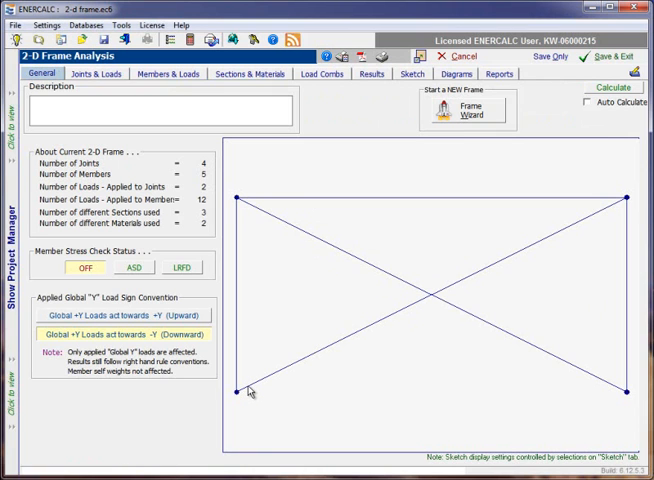
{"action": "mouse_move", "coordinate": [155, 137]}
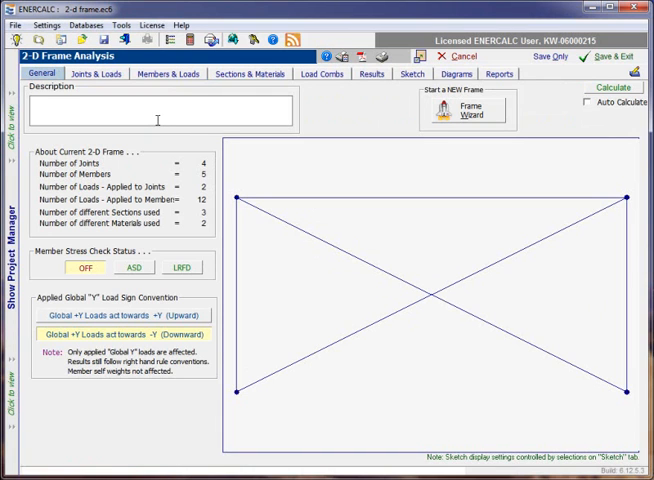
{"action": "mouse_move", "coordinate": [192, 97]}
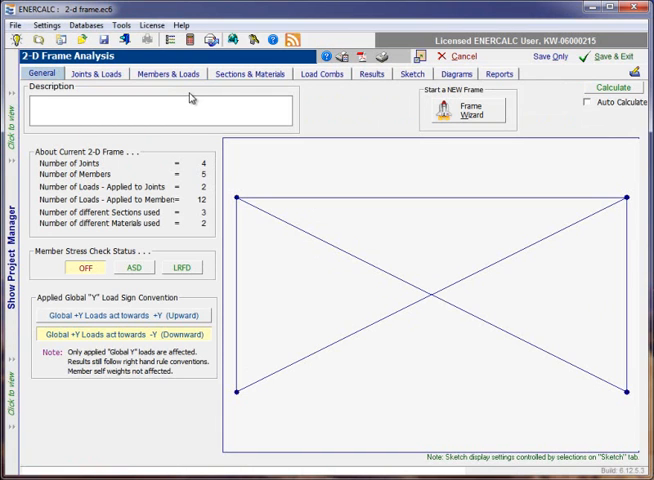
{"action": "mouse_move", "coordinate": [315, 78]}
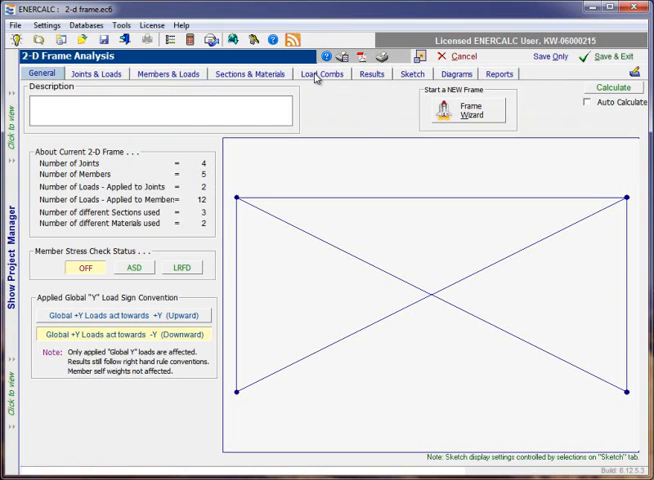
Show the frame's Load Combs table, then bring up the Databases menu
{"action": "left_click", "coordinate": [322, 73]}
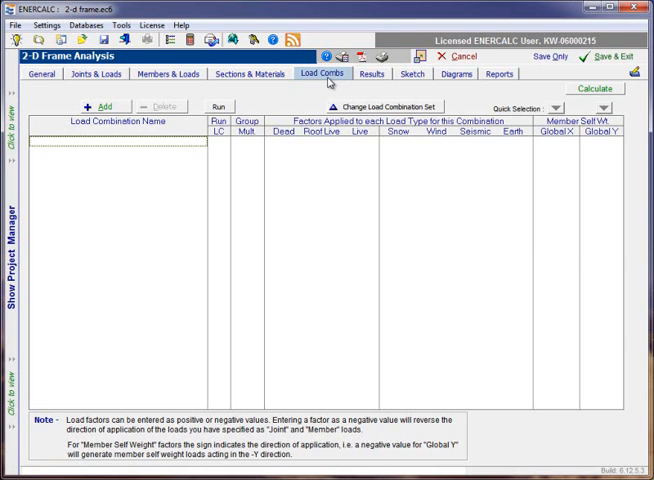
{"action": "mouse_move", "coordinate": [307, 167]}
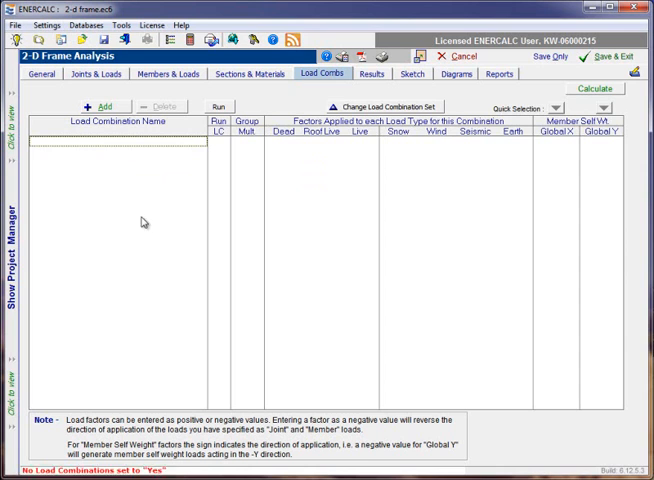
{"action": "mouse_move", "coordinate": [143, 266]}
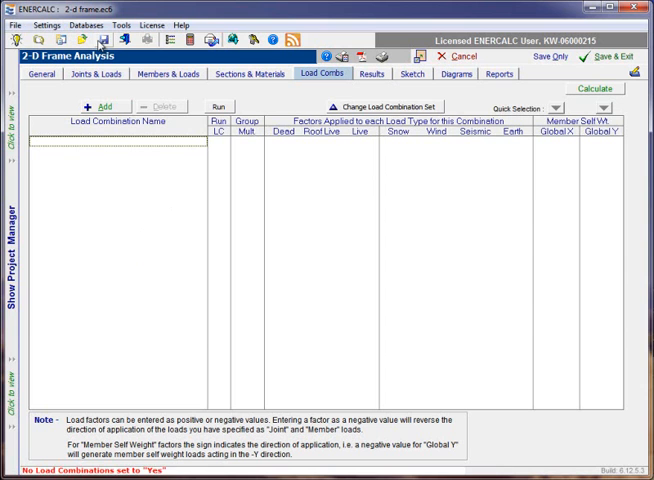
{"action": "left_click", "coordinate": [90, 26]}
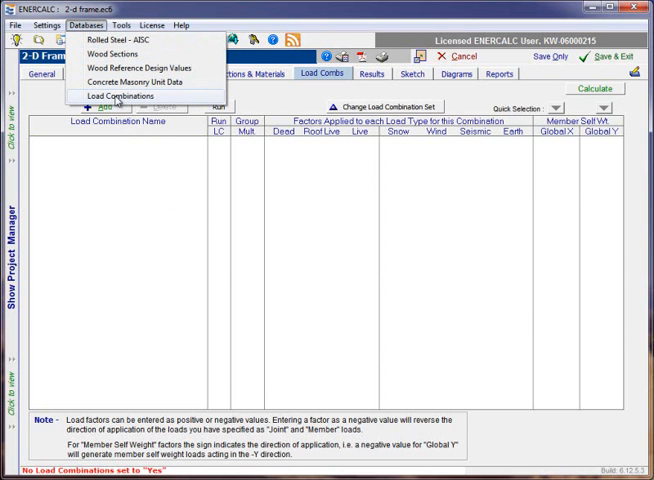
{"action": "left_click", "coordinate": [119, 95]}
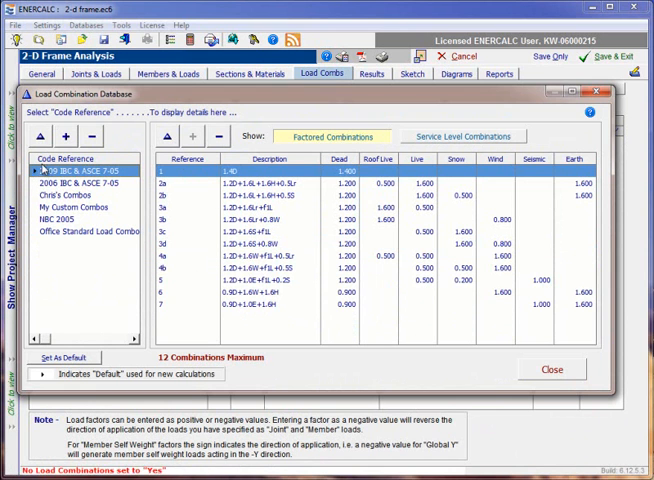
{"action": "mouse_move", "coordinate": [78, 173]}
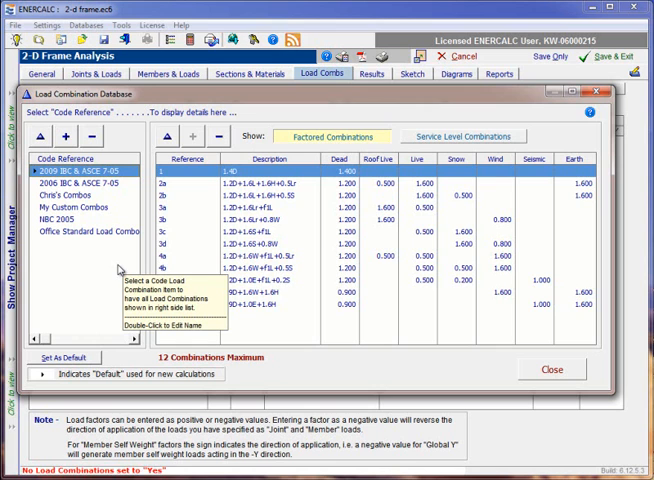
{"action": "mouse_move", "coordinate": [73, 203]}
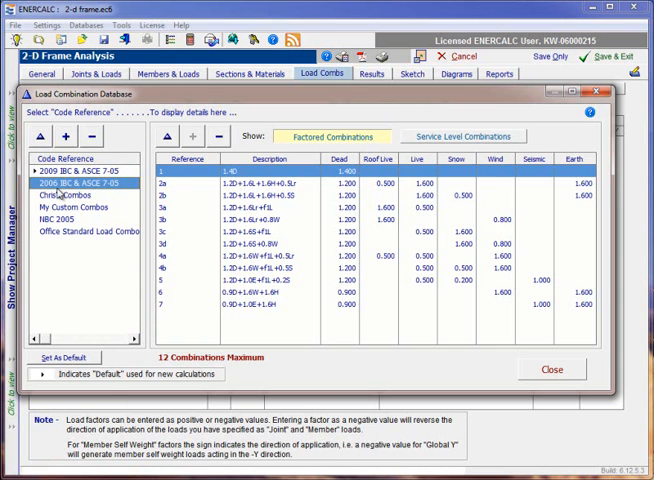
{"action": "mouse_move", "coordinate": [108, 323]}
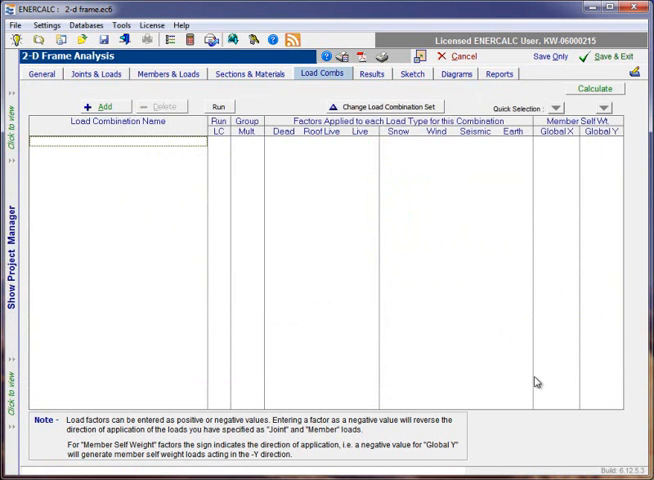
{"action": "mouse_move", "coordinate": [121, 297]}
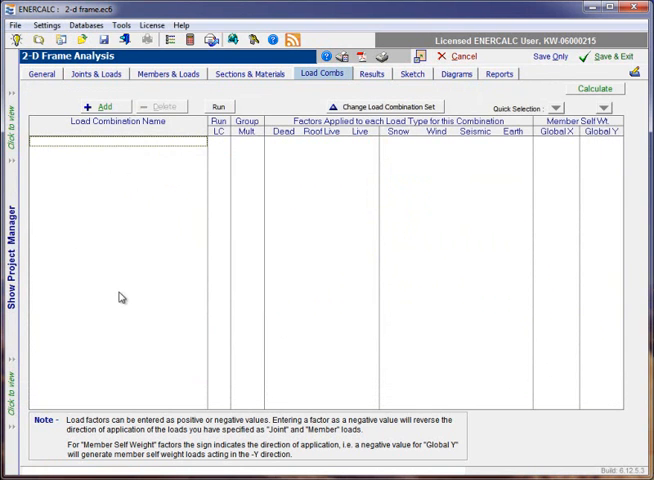
{"action": "mouse_move", "coordinate": [130, 350]}
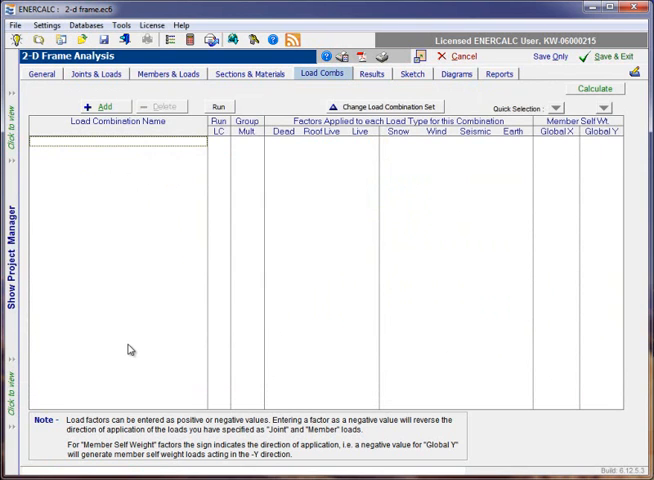
{"action": "mouse_move", "coordinate": [181, 228]}
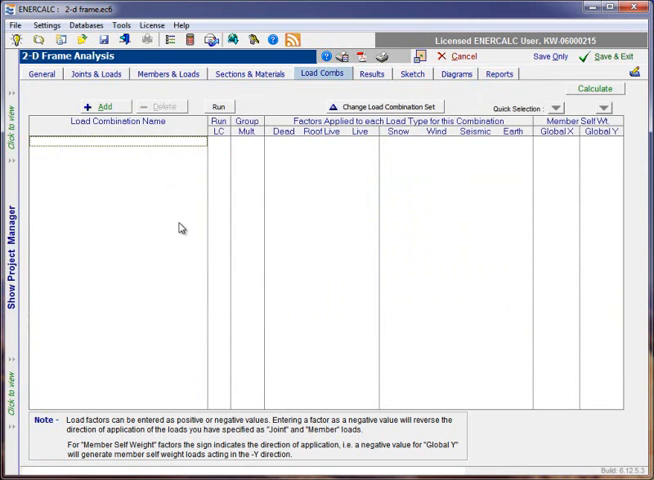
{"action": "mouse_move", "coordinate": [167, 476]}
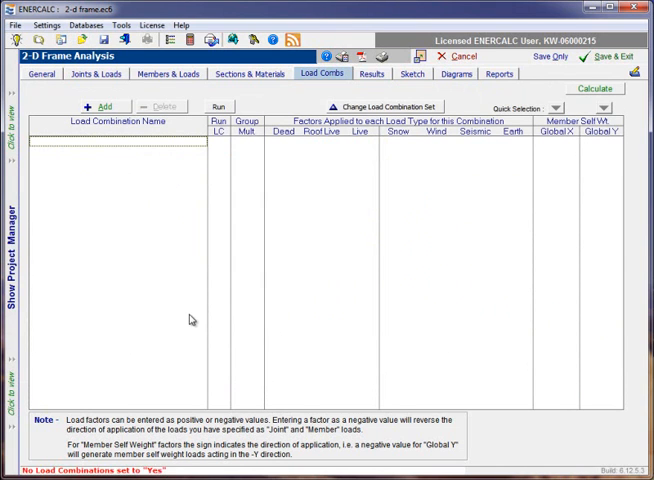
{"action": "mouse_move", "coordinate": [201, 309]}
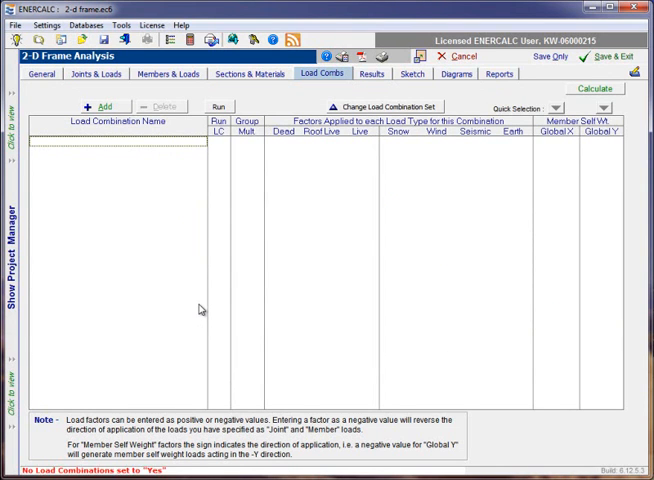
{"action": "mouse_move", "coordinate": [342, 120]}
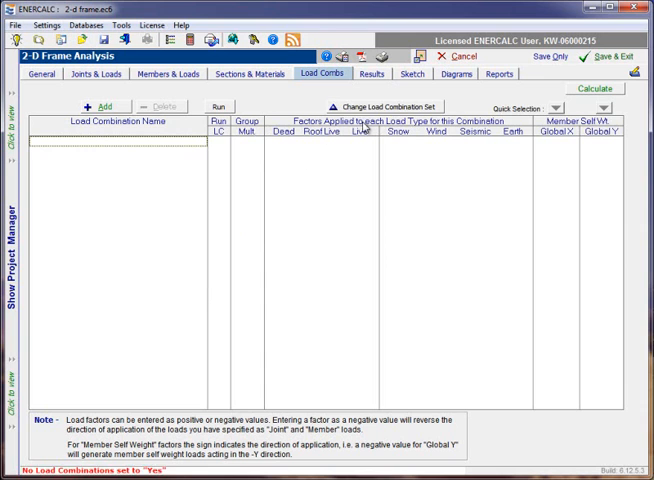
List the available load combination sets, including 2009 IBC ASCE 7-05 and NBC 2005
{"action": "left_click", "coordinate": [379, 107]}
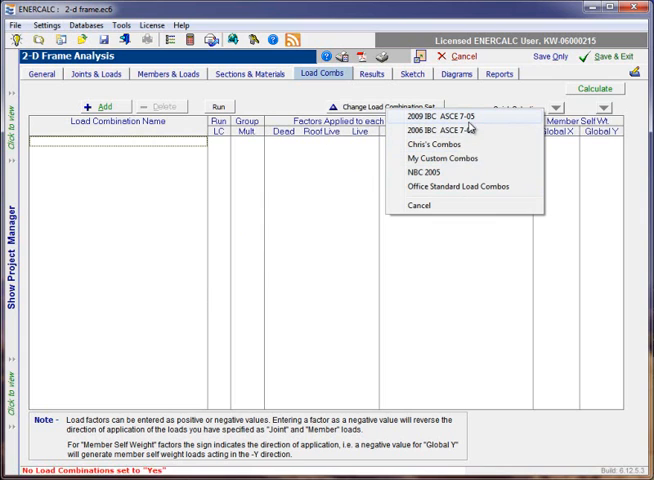
{"action": "mouse_move", "coordinate": [475, 116]}
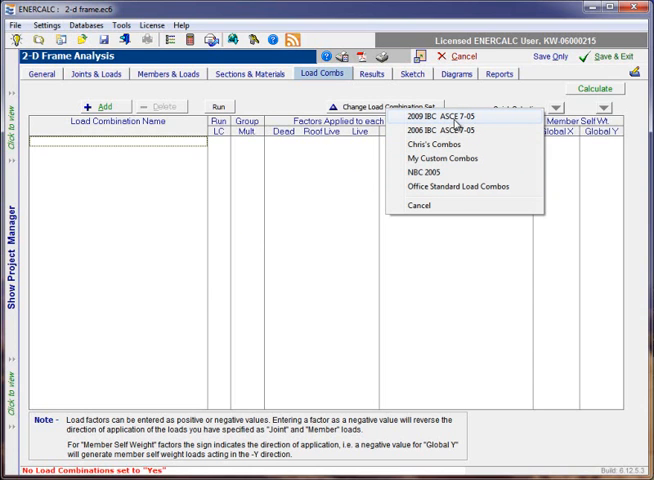
{"action": "mouse_move", "coordinate": [455, 124]}
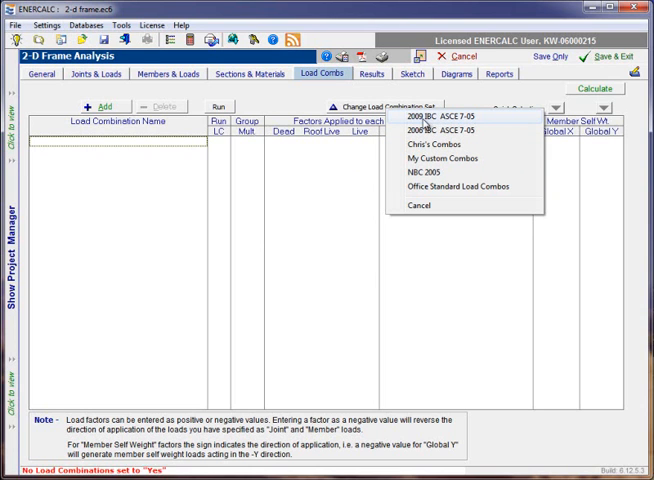
{"action": "mouse_move", "coordinate": [435, 122]}
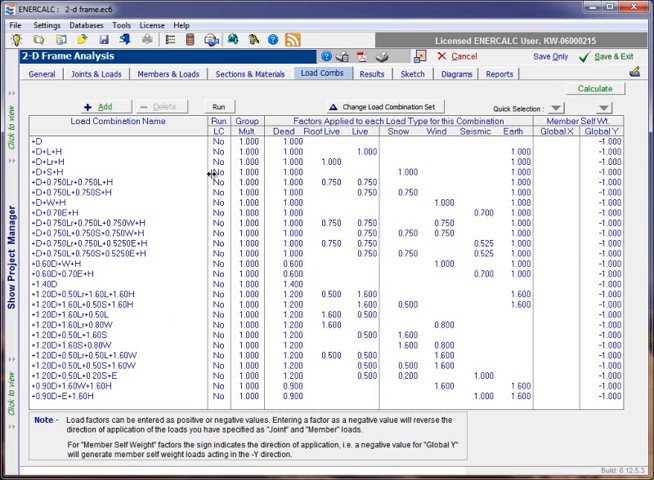
{"action": "mouse_move", "coordinate": [203, 299]}
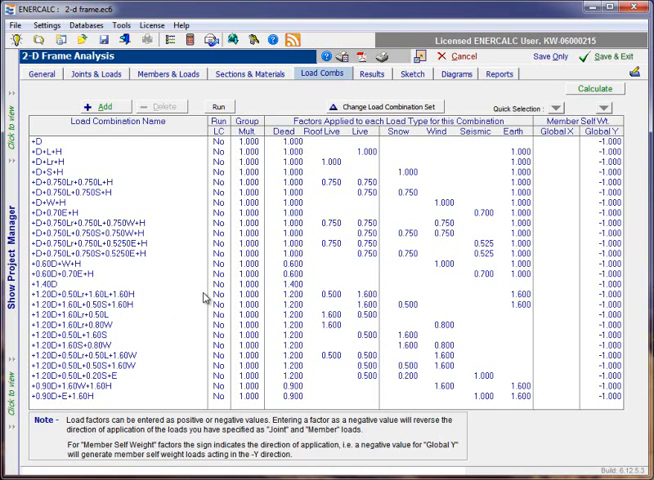
{"action": "mouse_move", "coordinate": [218, 133]}
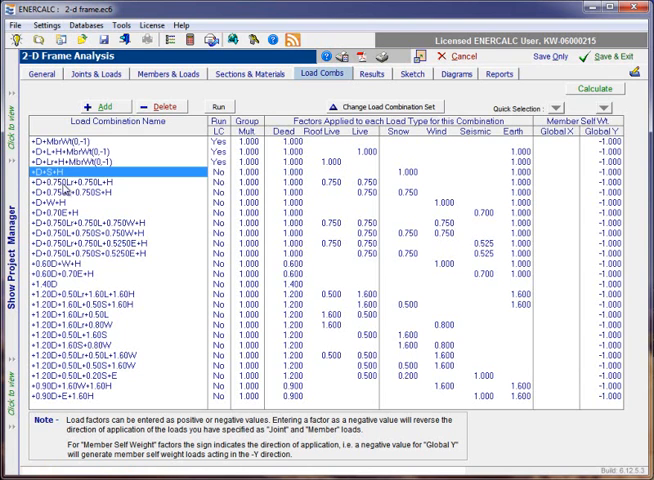
{"action": "mouse_move", "coordinate": [216, 108]}
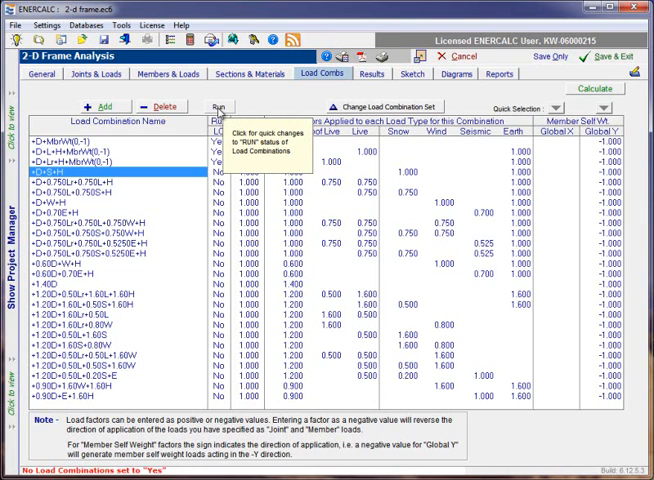
{"action": "left_click", "coordinate": [213, 107]}
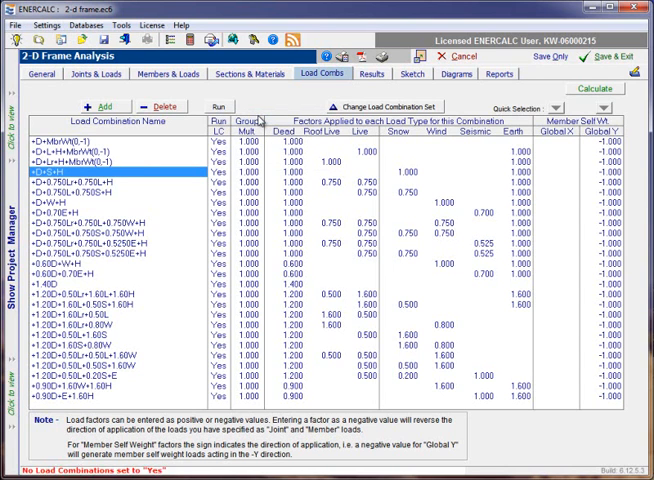
{"action": "left_click", "coordinate": [235, 122]}
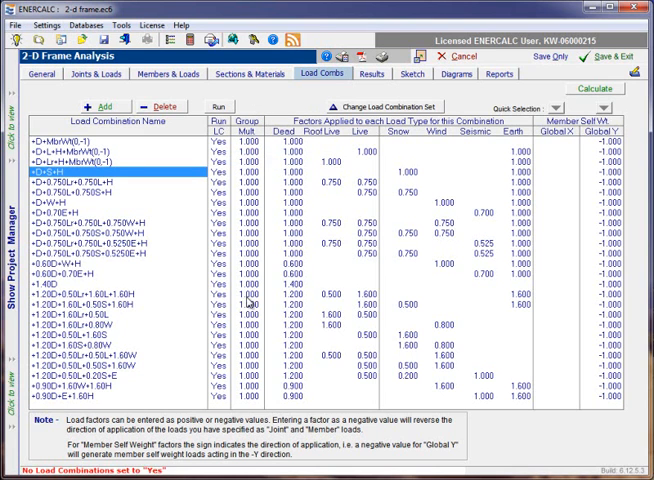
{"action": "mouse_move", "coordinate": [184, 288]}
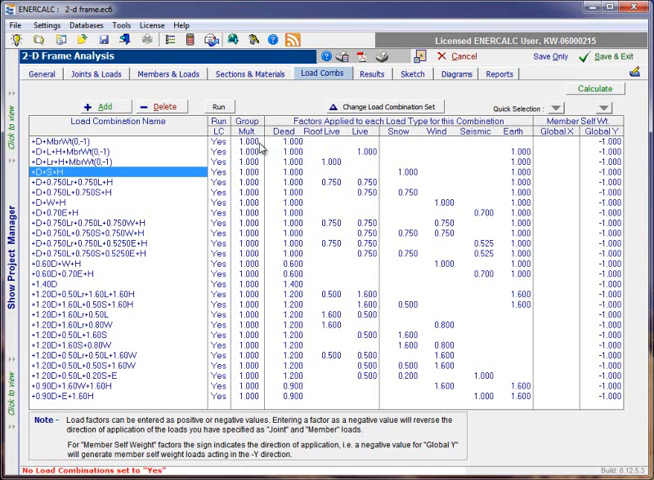
{"action": "mouse_move", "coordinate": [428, 147]}
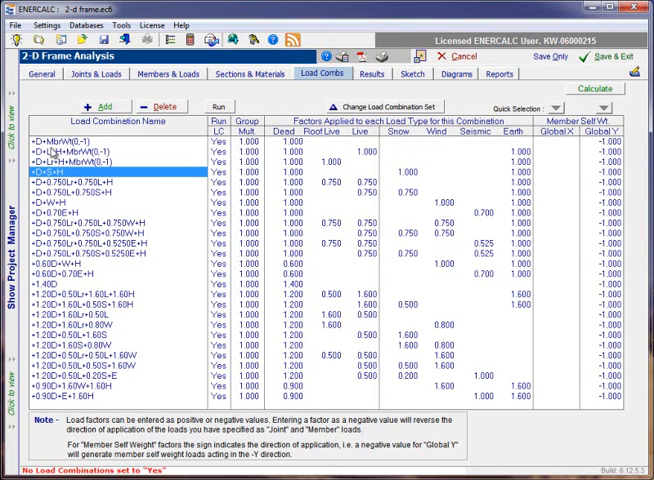
{"action": "left_click", "coordinate": [249, 151]}
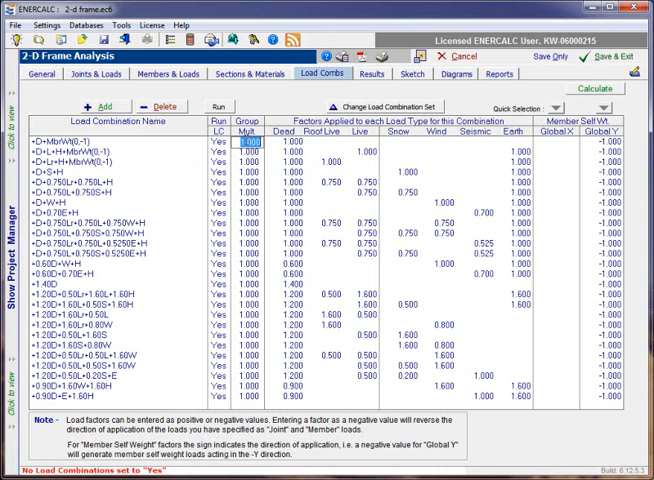
{"action": "left_click", "coordinate": [247, 162]}
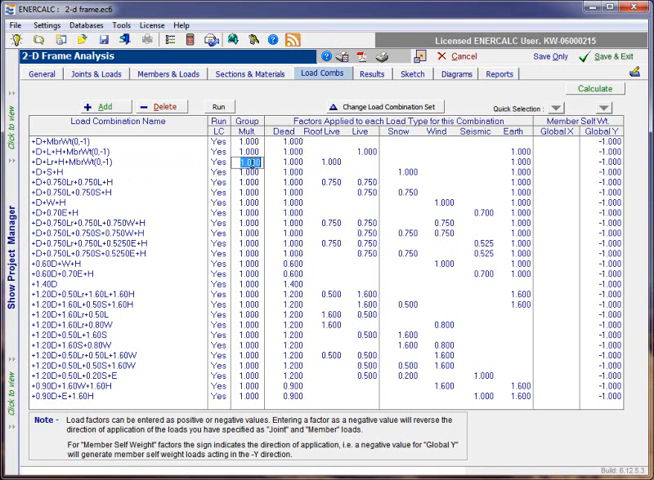
{"action": "left_click", "coordinate": [285, 142]}
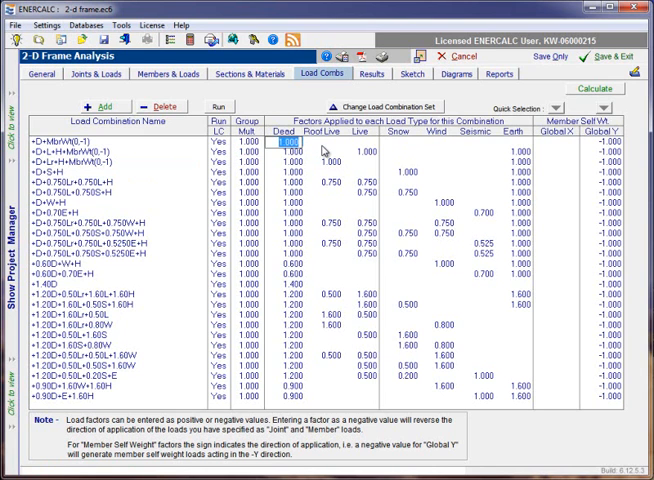
{"action": "left_click", "coordinate": [368, 141]}
{"action": "type", "text": "1.000"}
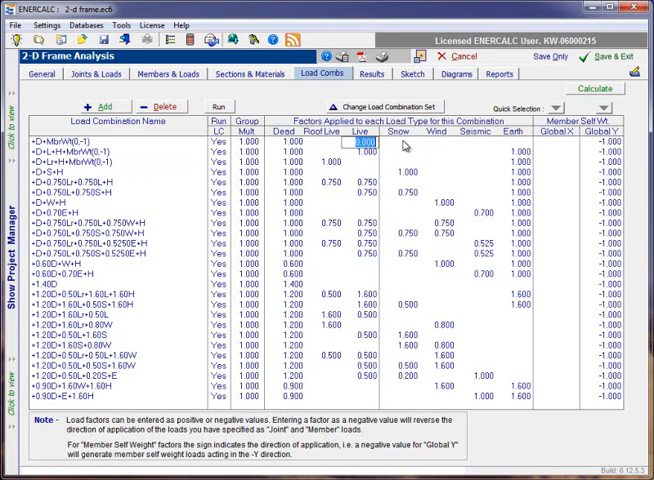
{"action": "left_click", "coordinate": [478, 143]}
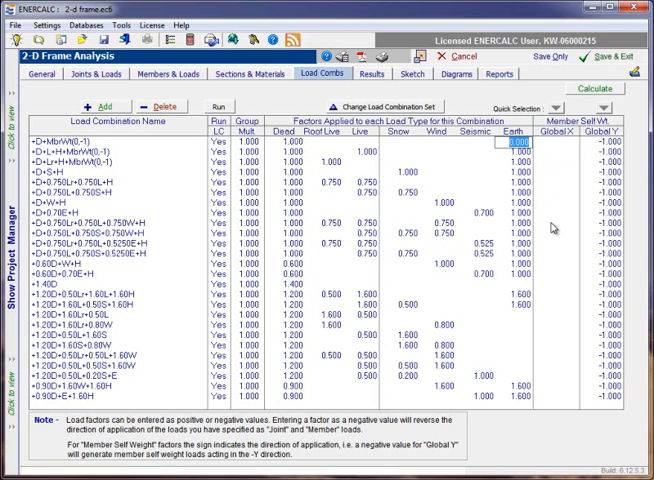
{"action": "mouse_move", "coordinate": [554, 226]}
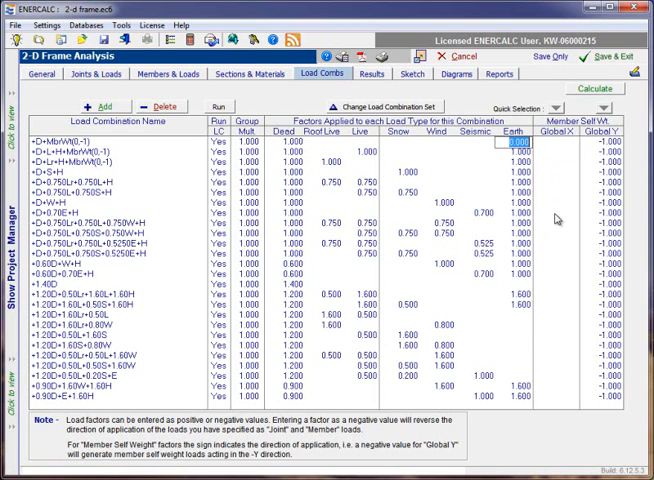
{"action": "mouse_move", "coordinate": [548, 189]}
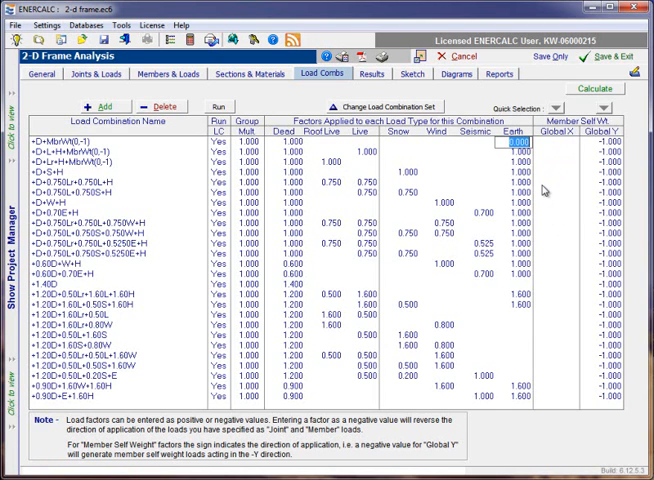
{"action": "mouse_move", "coordinate": [617, 142]}
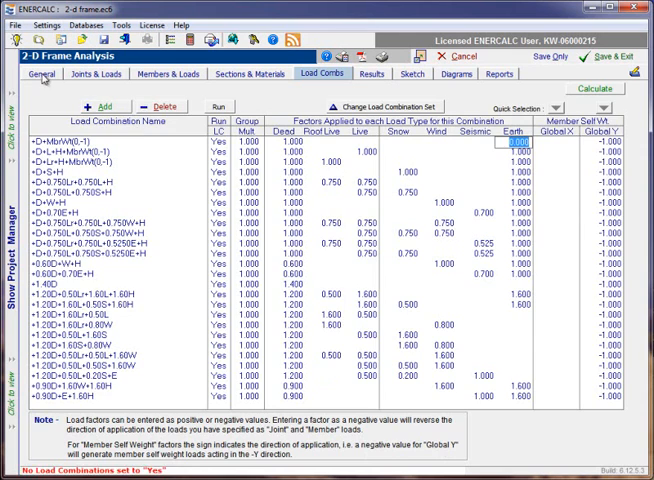
Switch to the frame's General summary to refresh the combination names
{"action": "left_click", "coordinate": [36, 74]}
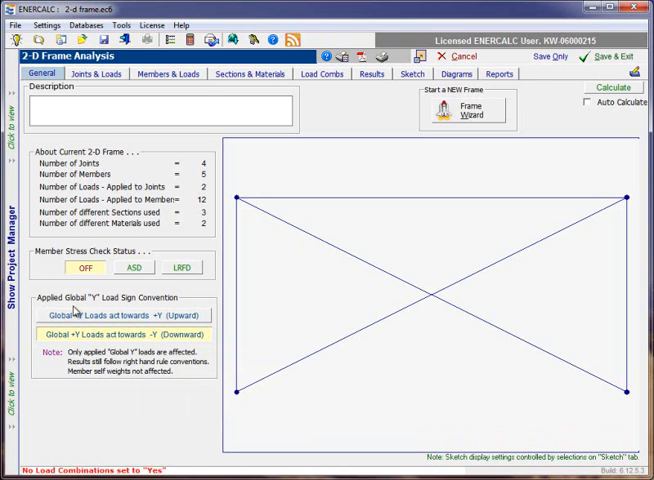
{"action": "mouse_move", "coordinate": [258, 95]}
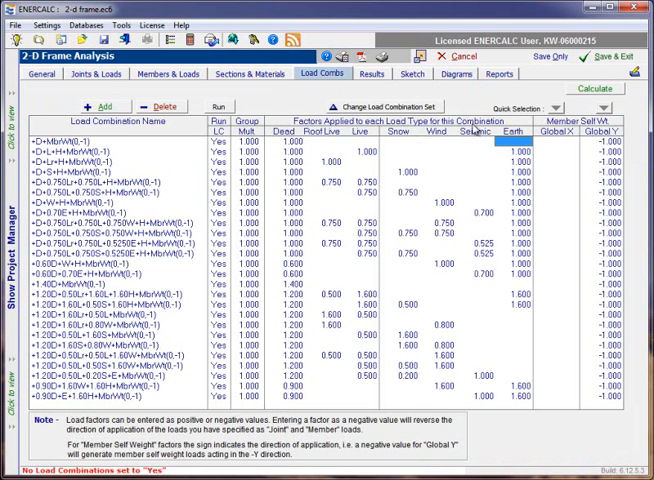
{"action": "mouse_move", "coordinate": [585, 155]}
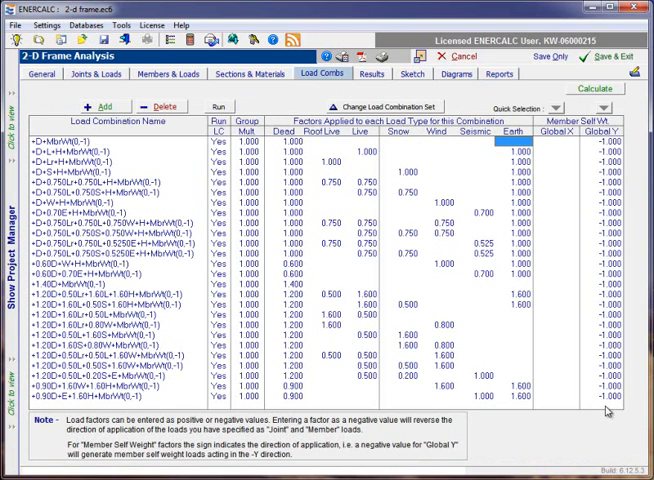
{"action": "mouse_move", "coordinate": [460, 443]}
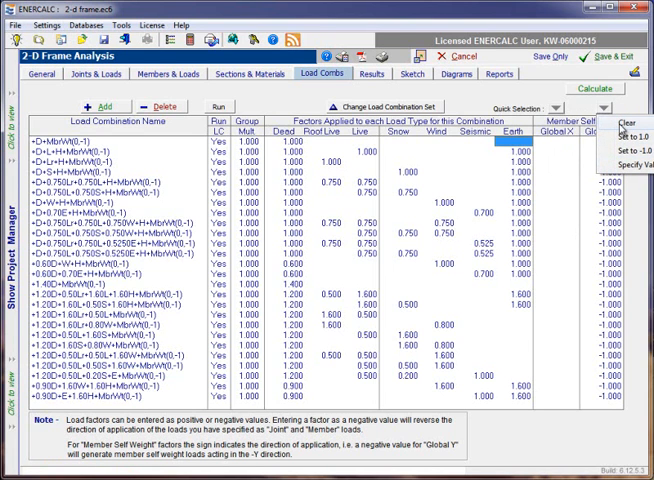
Clear all member self-weight factors, then set every Global Y factor to -1.0
{"action": "left_click", "coordinate": [617, 117]}
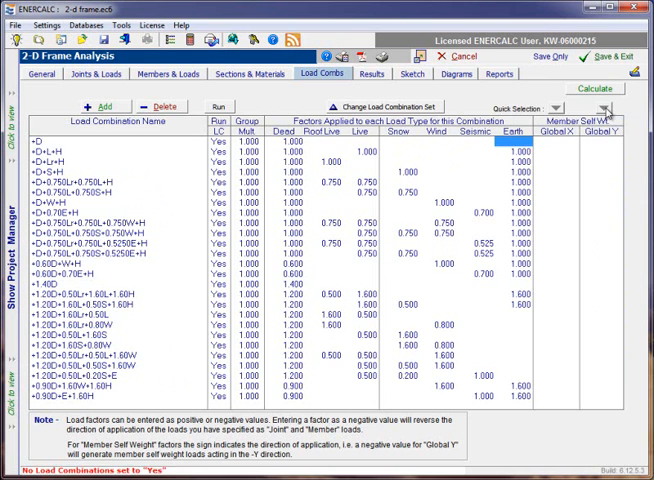
{"action": "left_click", "coordinate": [606, 111]}
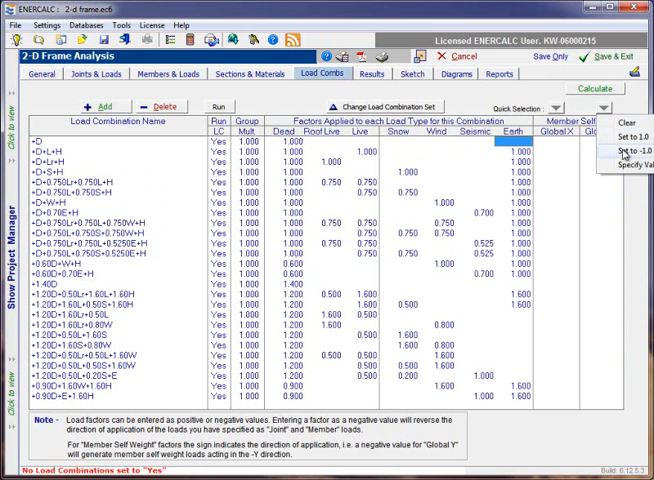
{"action": "left_click", "coordinate": [619, 151]}
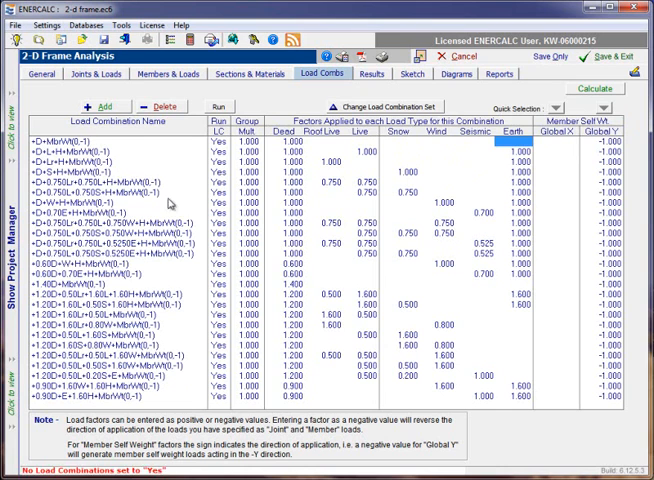
{"action": "mouse_move", "coordinate": [182, 263]}
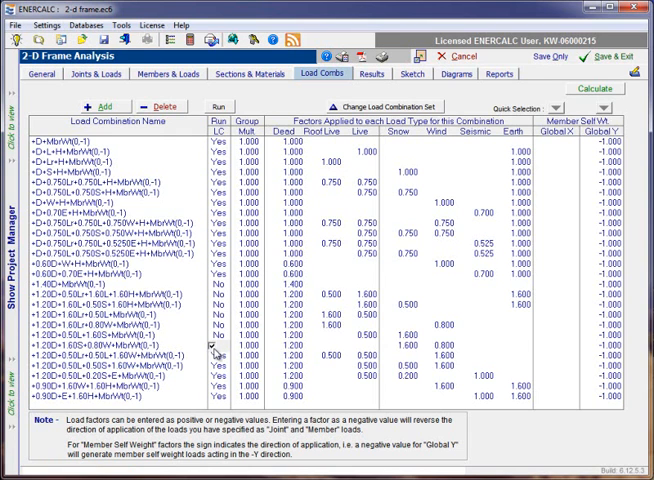
Switch the strength combinations from 1.40D onward to not run
{"action": "left_click", "coordinate": [215, 353]}
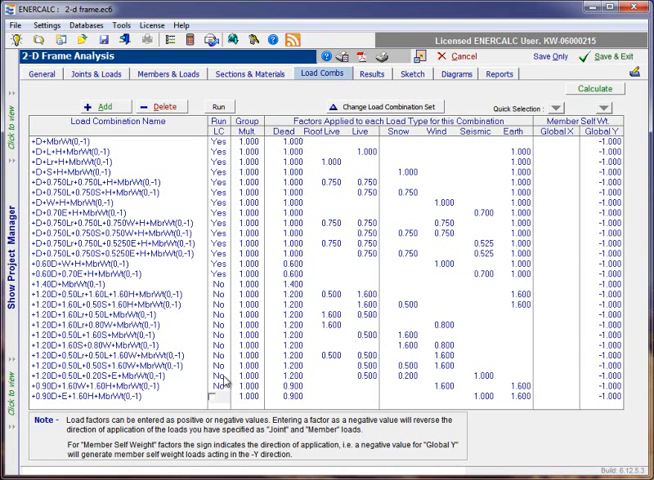
{"action": "left_click", "coordinate": [120, 383]}
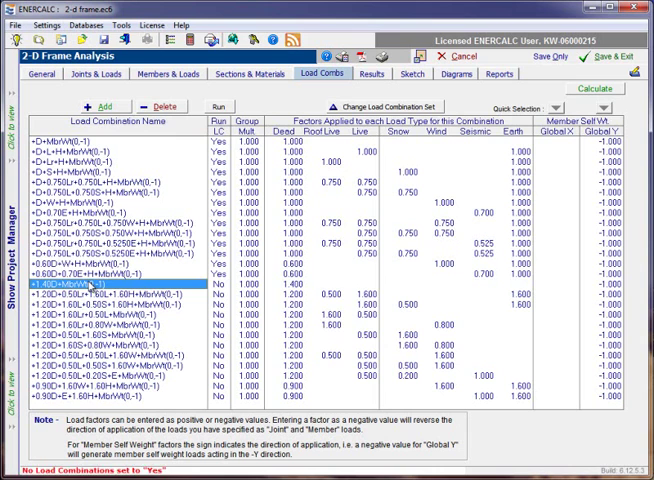
{"action": "mouse_move", "coordinate": [145, 160]}
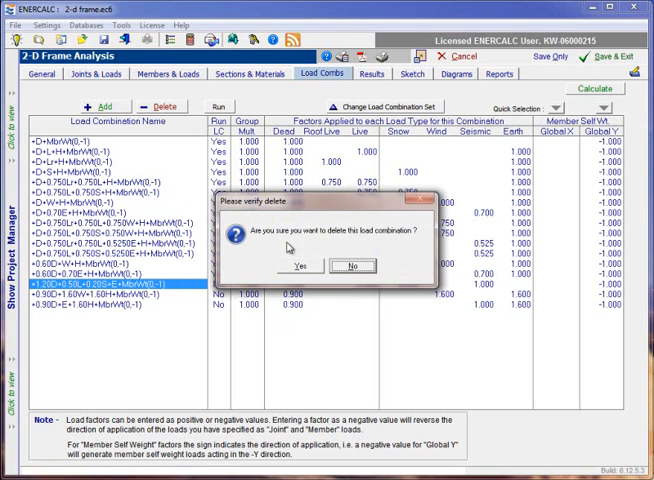
Confirm deleting the last strength combination, leaving thirteen service combinations
{"action": "left_click", "coordinate": [296, 265]}
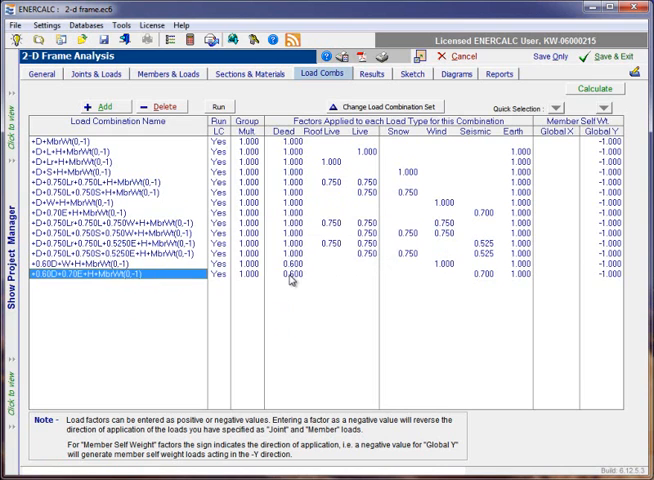
{"action": "mouse_move", "coordinate": [290, 280]}
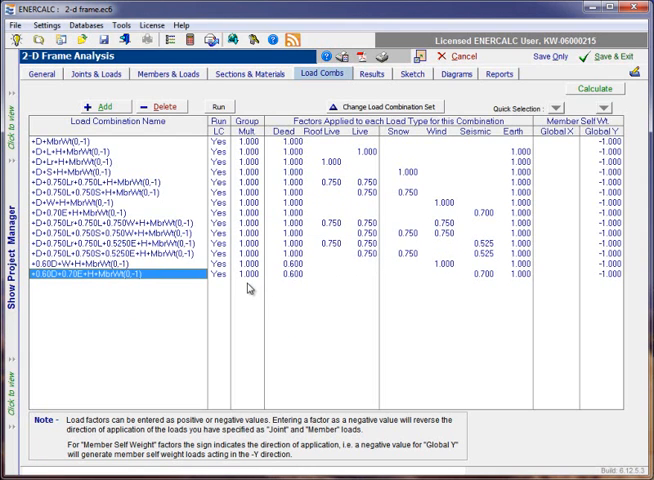
{"action": "mouse_move", "coordinate": [302, 292]}
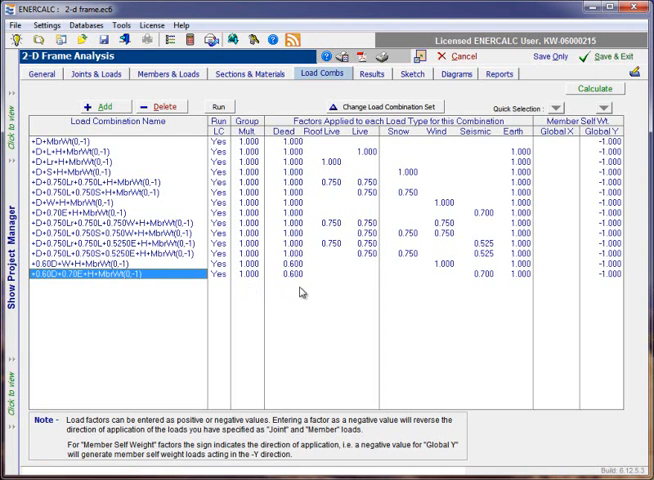
{"action": "mouse_move", "coordinate": [305, 293]}
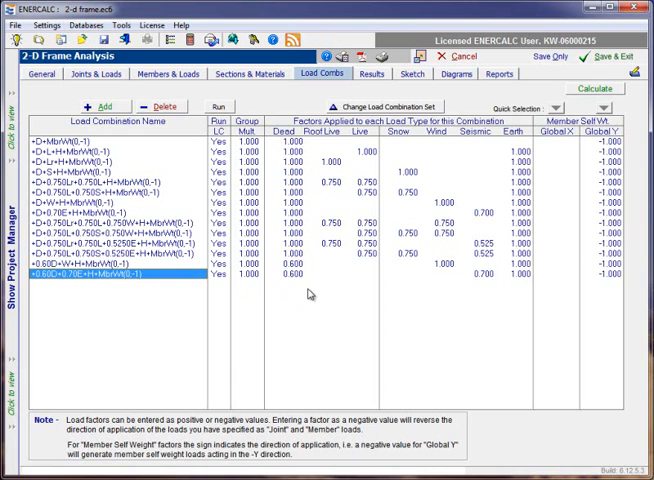
{"action": "mouse_move", "coordinate": [529, 470]}
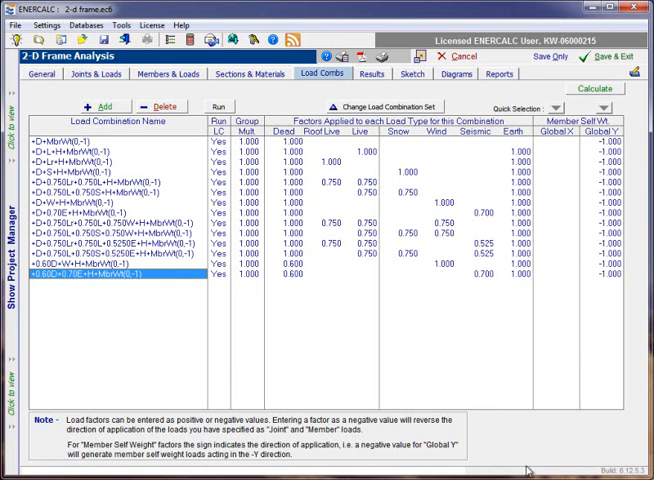